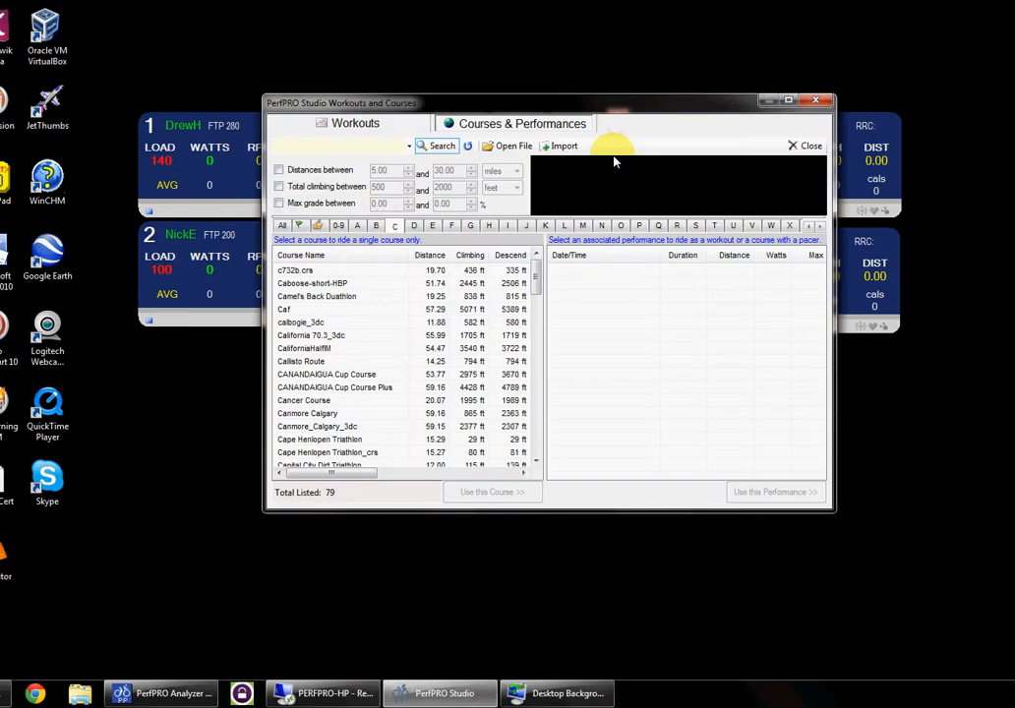
# - Select CompuTrainer 10mile TT_3dc from the C courses in the course list
pyautogui.scroll(-3)
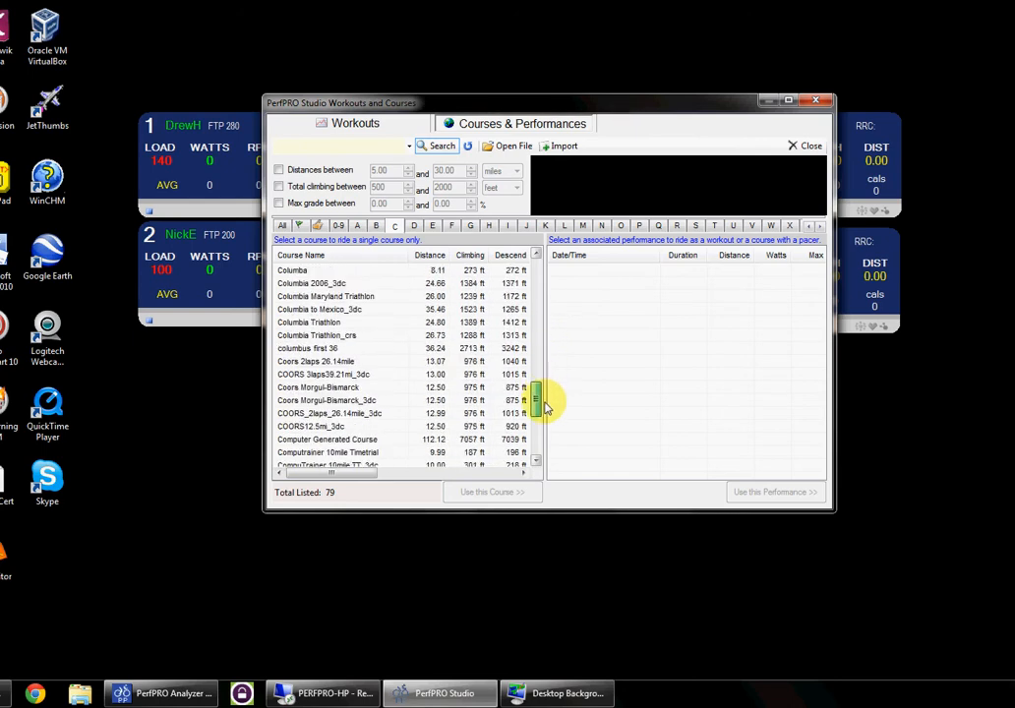
pyautogui.click(330, 401)
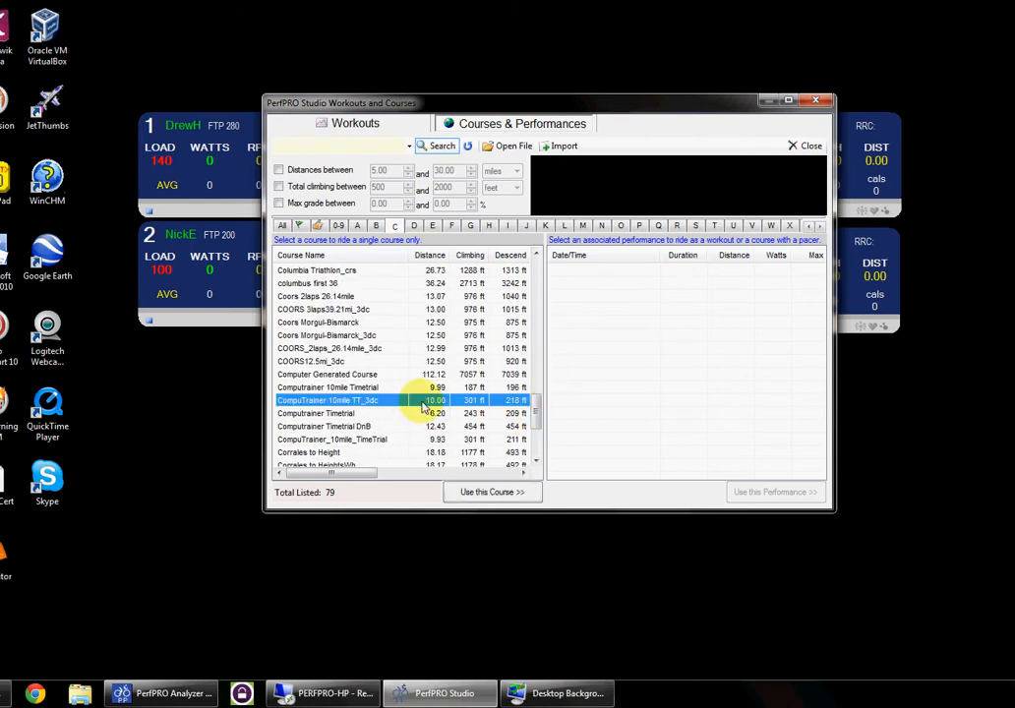
# - Load the 10-mile course for all riders without adding a workout file, then bring up rider panel options
pyautogui.click(492, 491)
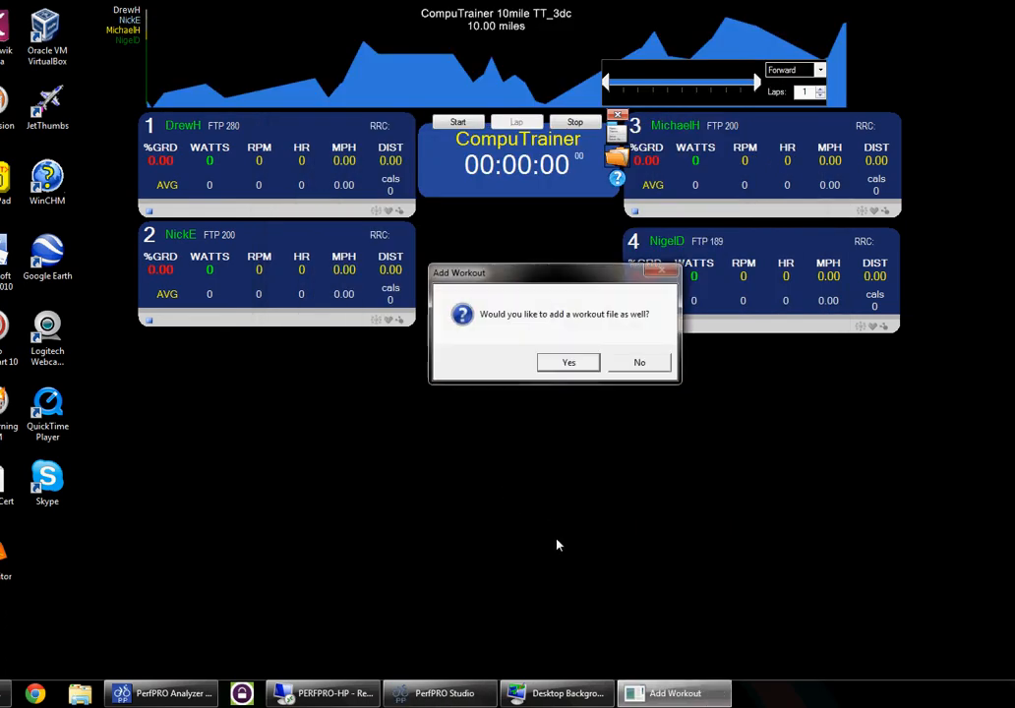
pyautogui.moveTo(592, 450)
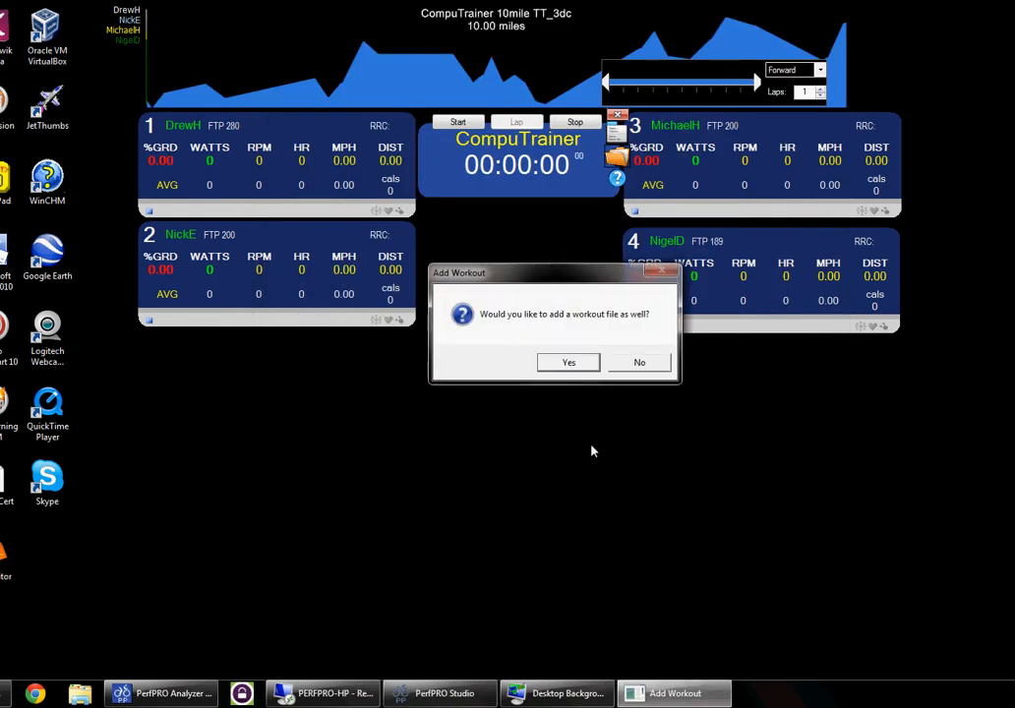
pyautogui.moveTo(507, 327)
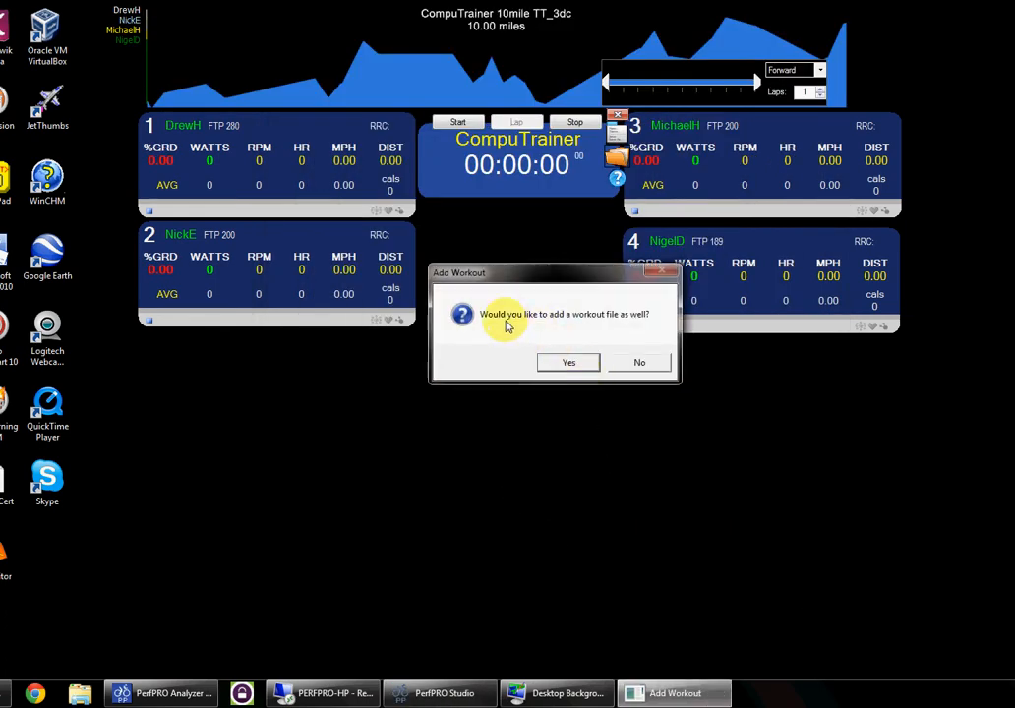
pyautogui.click(639, 362)
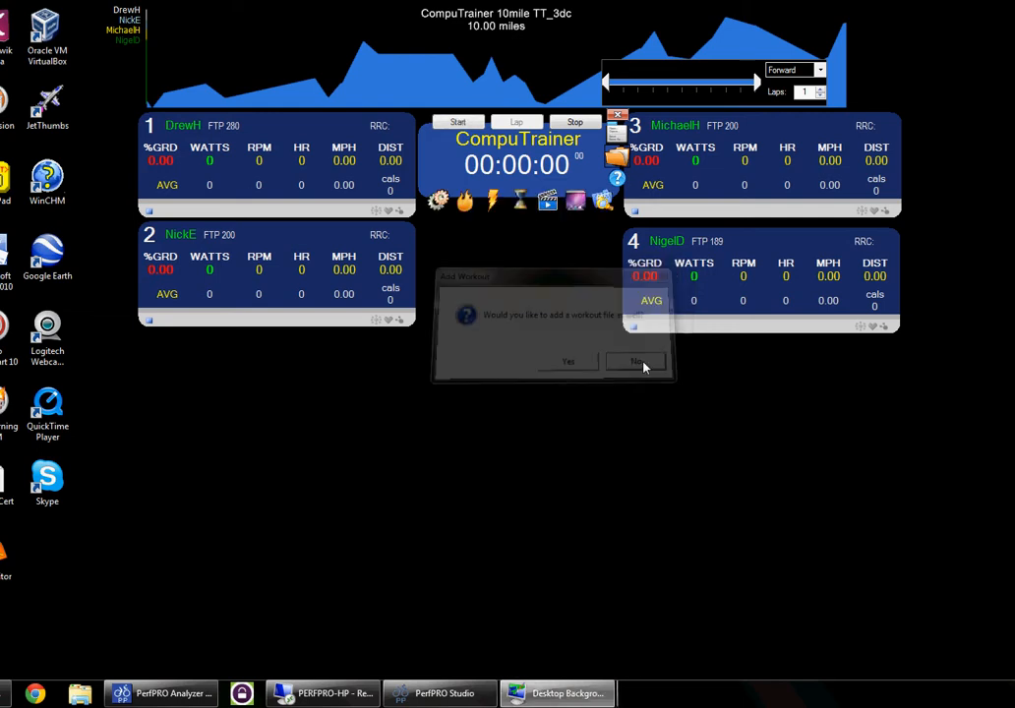
pyautogui.click(635, 362)
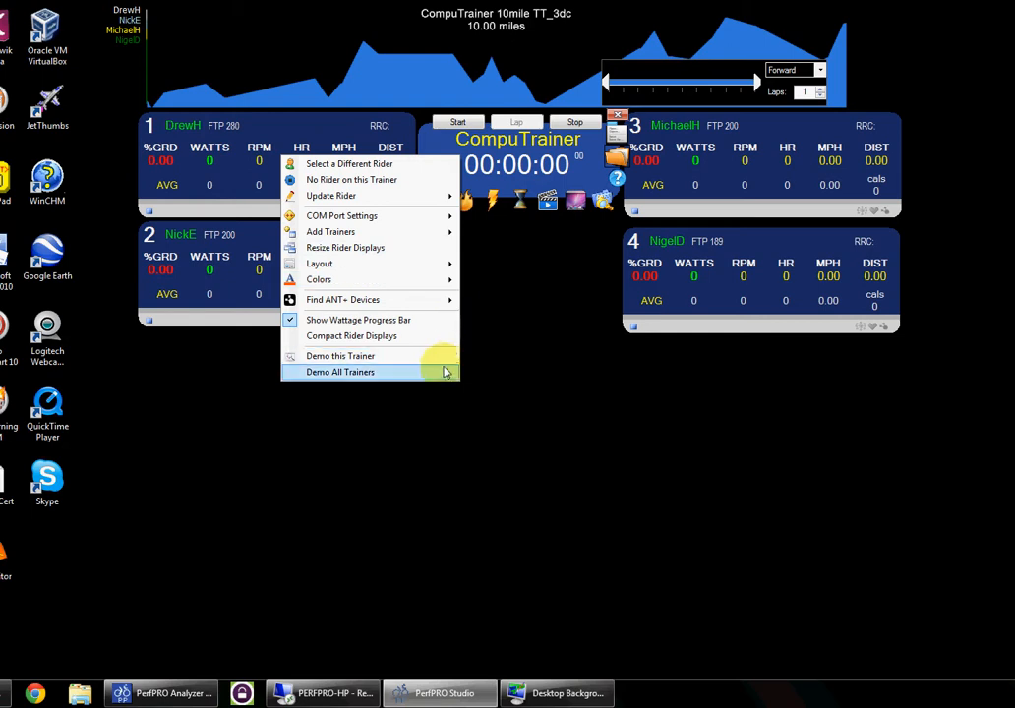
# - Put all four trainers into demo mode via Demo All Trainers
pyautogui.click(340, 371)
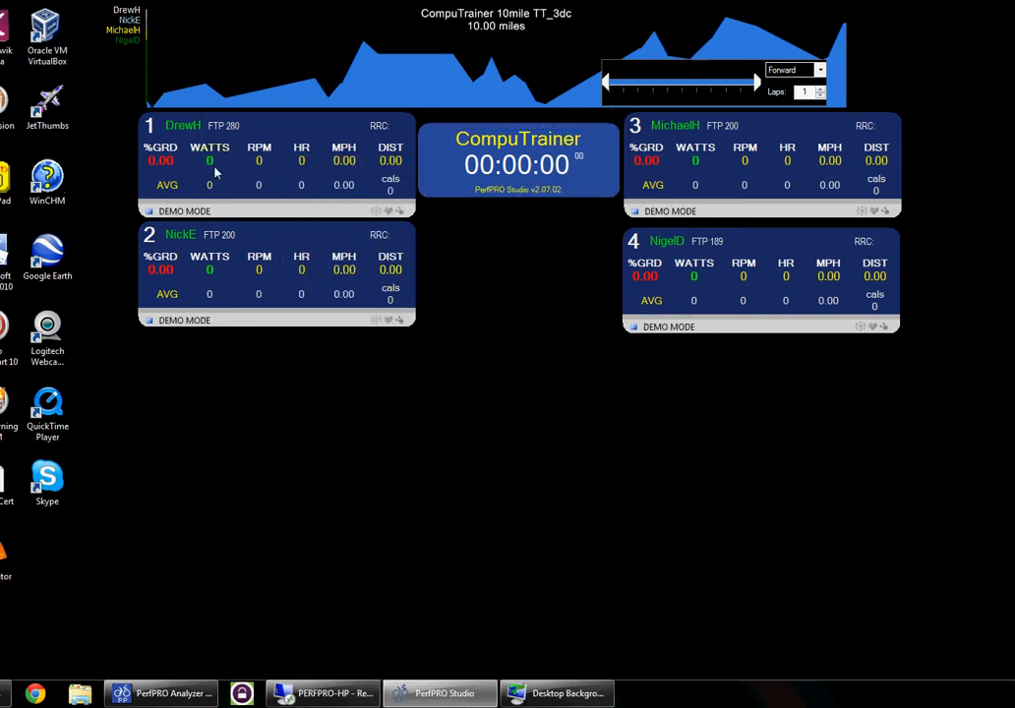
pyautogui.moveTo(303, 173)
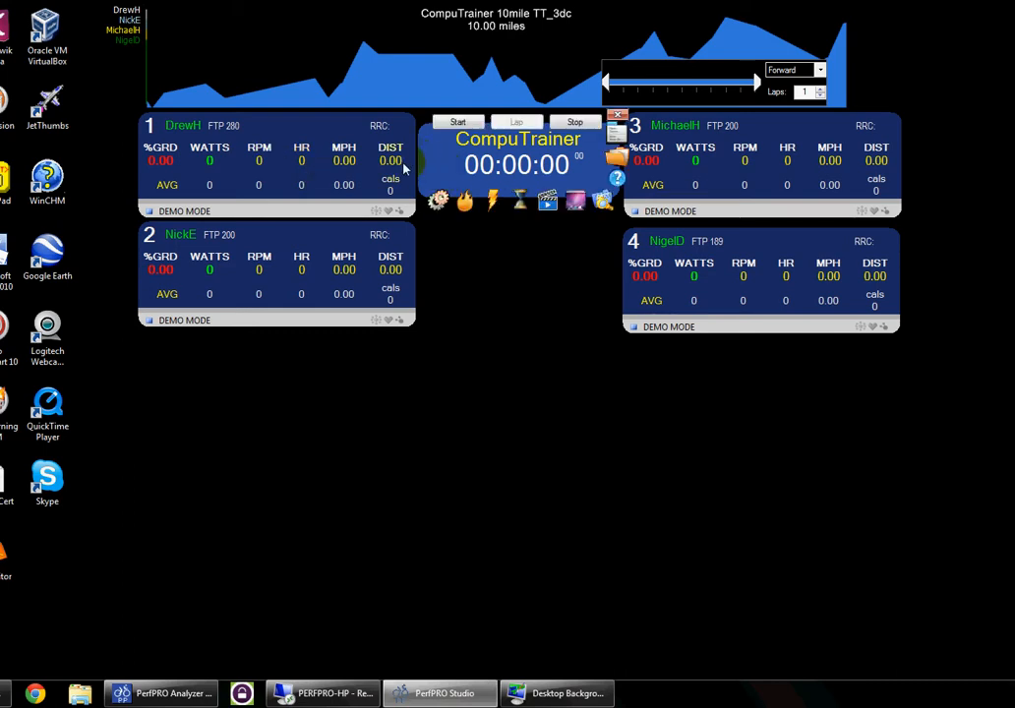
pyautogui.moveTo(527, 71)
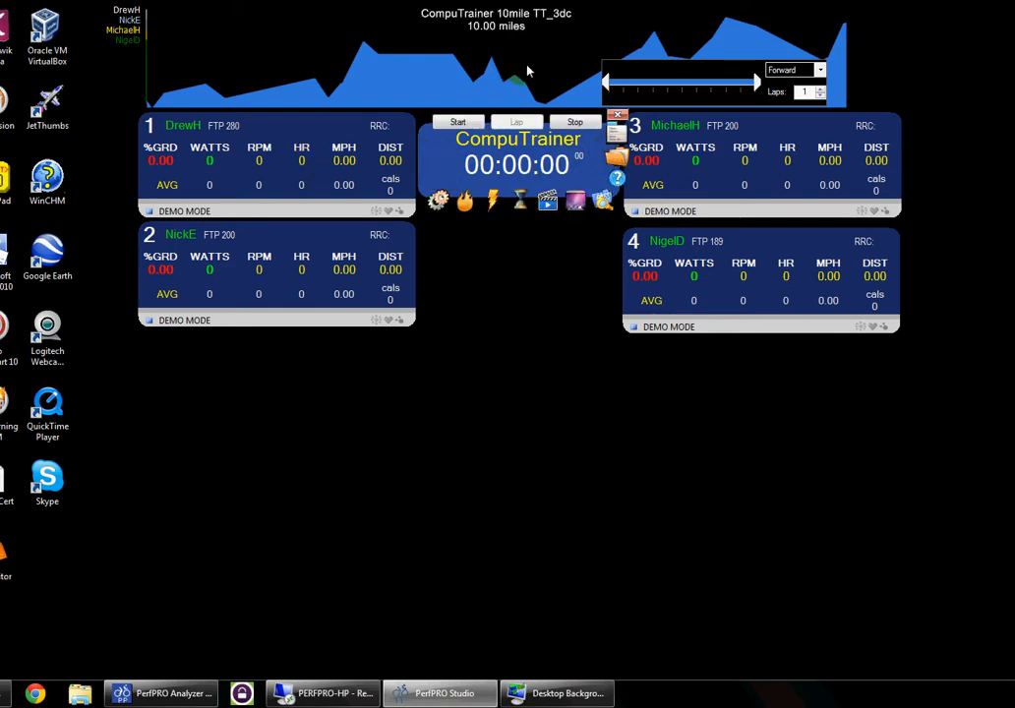
# - Show the Race Mode options, including triathlon mode, from the main menu
pyautogui.click(617, 138)
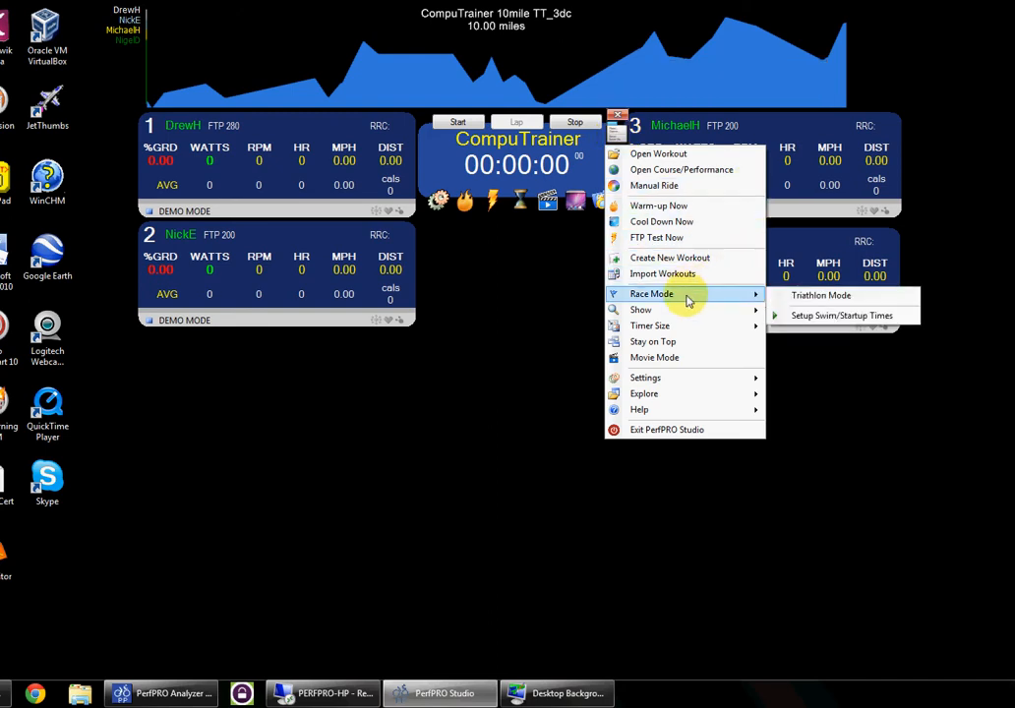
pyautogui.moveTo(822, 295)
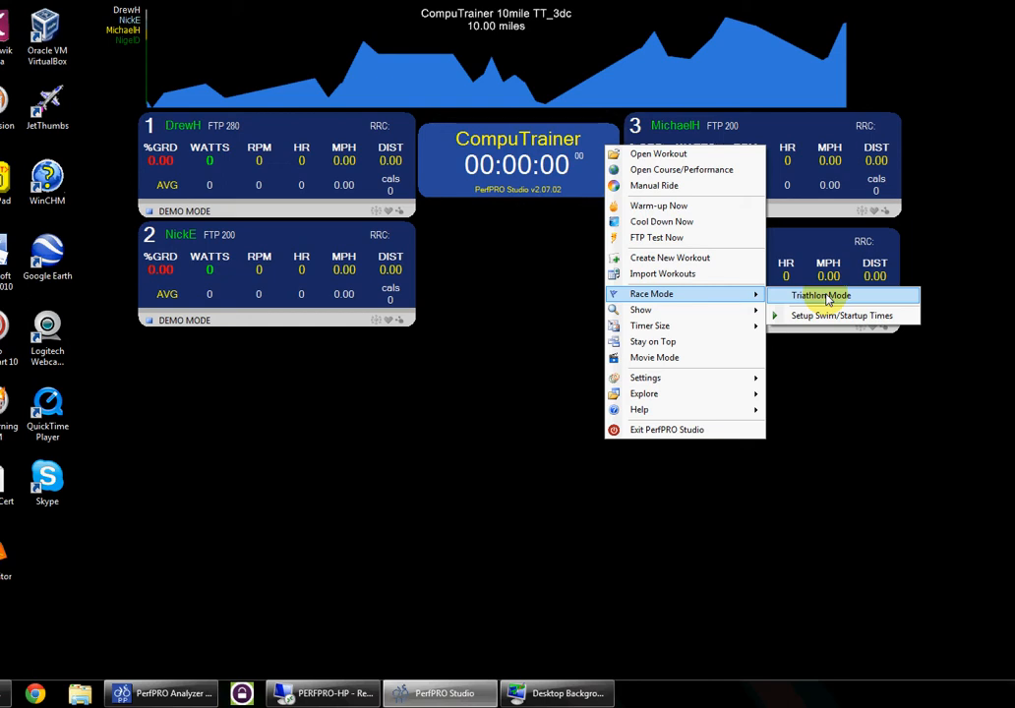
# - Switch to Triathlon Mode and give each rider a staggered HR/MN/SS start time
pyautogui.click(818, 295)
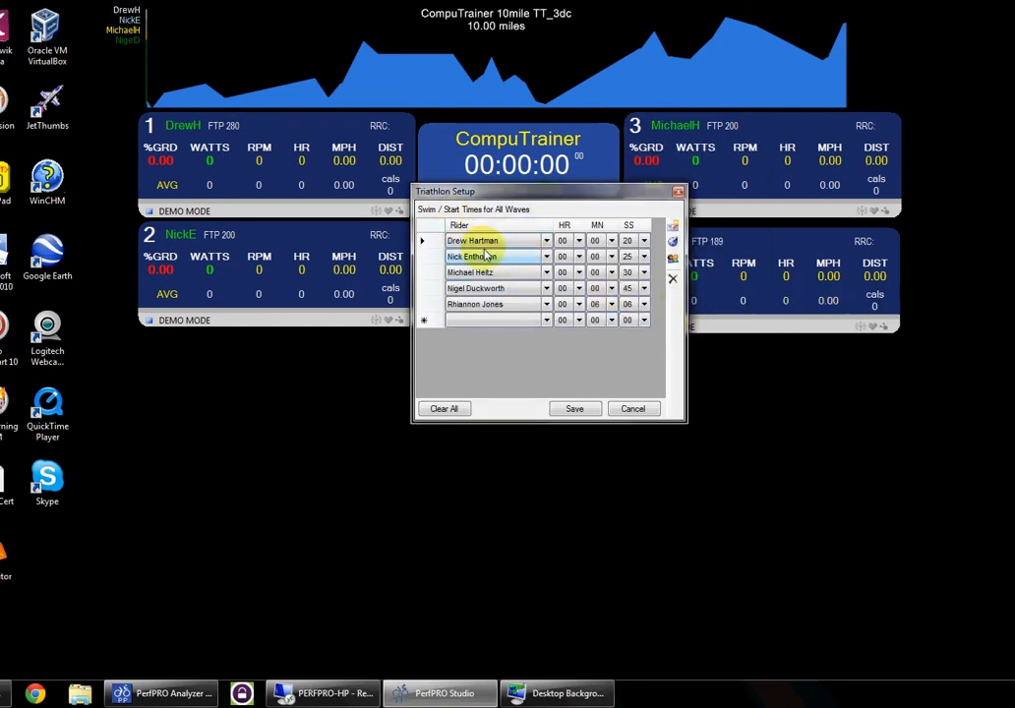
pyautogui.moveTo(546, 377)
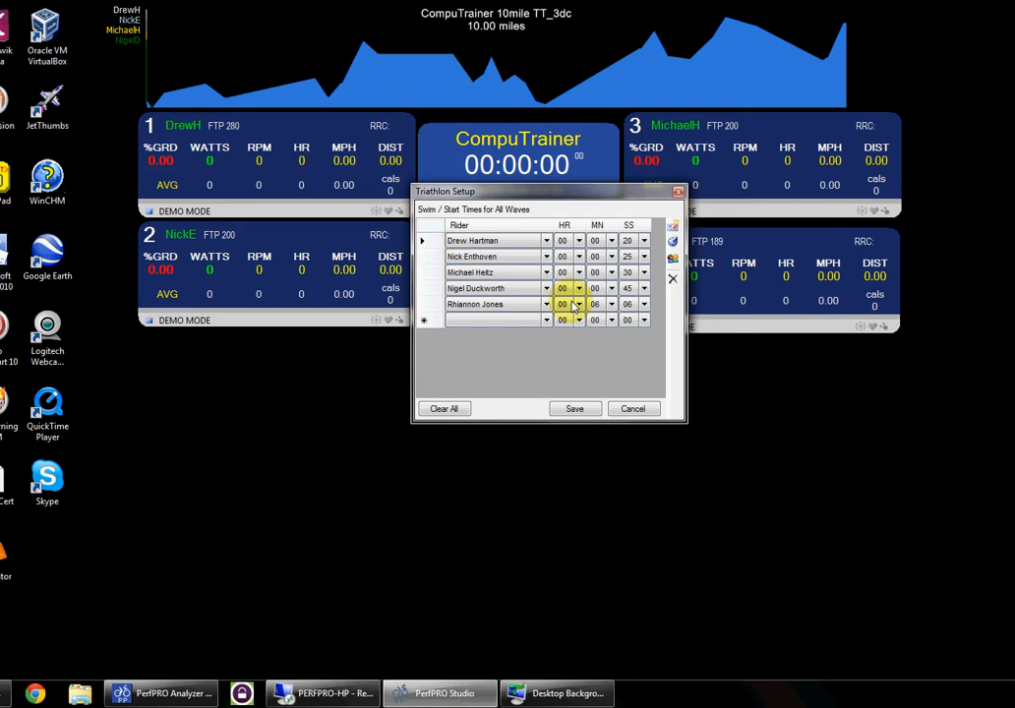
pyautogui.click(482, 271)
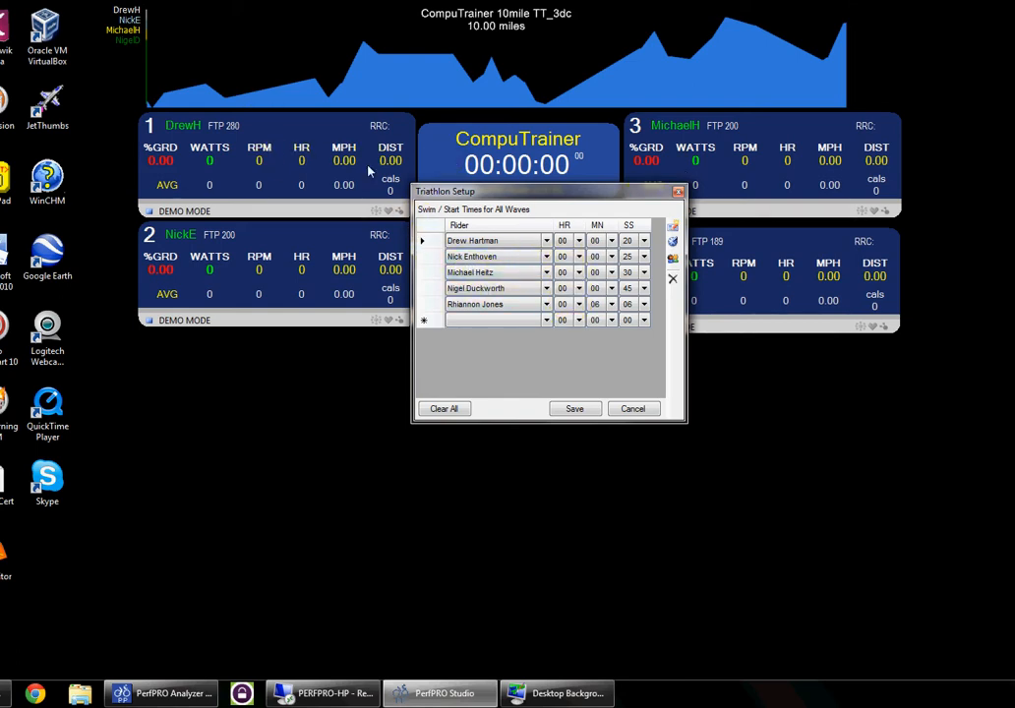
pyautogui.moveTo(225, 160)
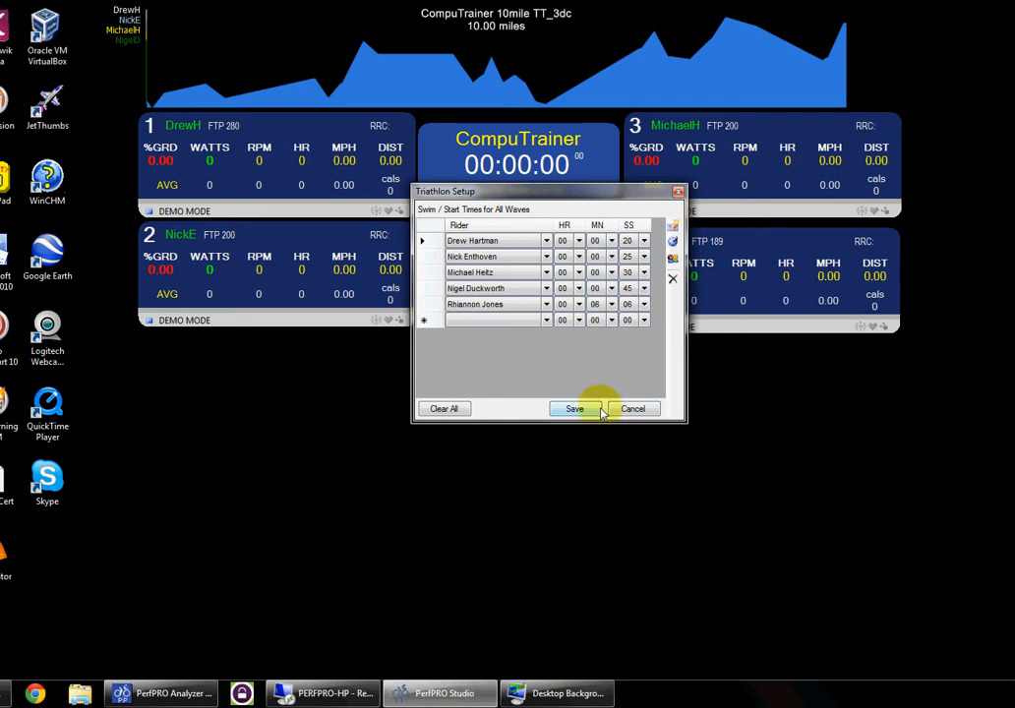
# - Save the triathlon setup so the panels show 20, 25, 30 and 45 second start times
pyautogui.click(574, 407)
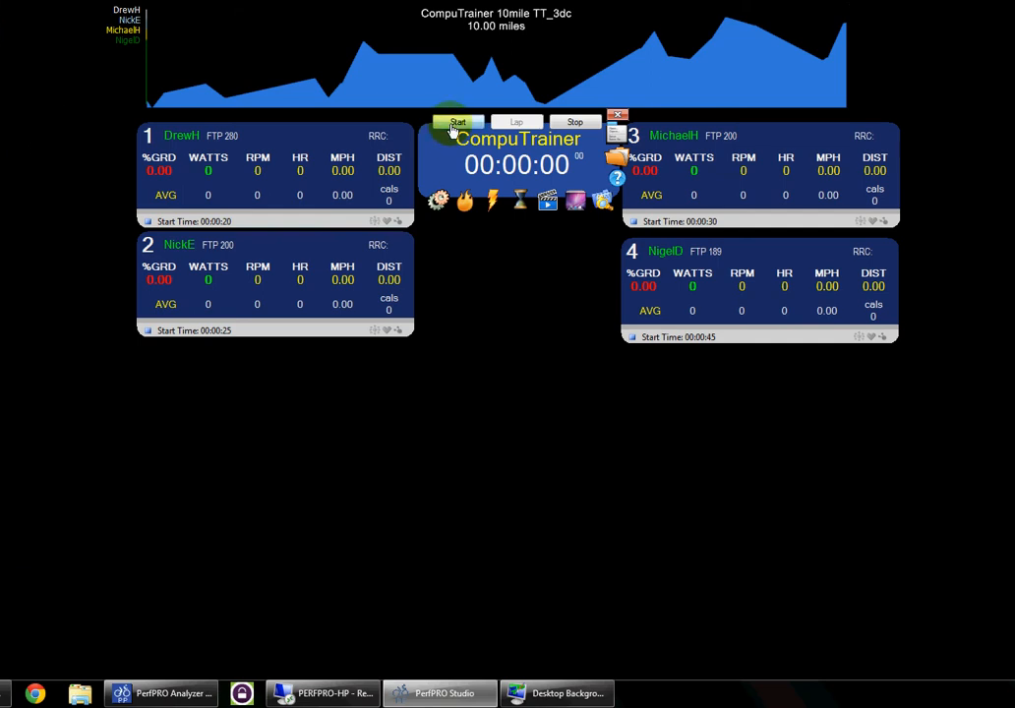
# - Start the time trial from the CompuTrainer control bar and let the riders race
pyautogui.click(456, 122)
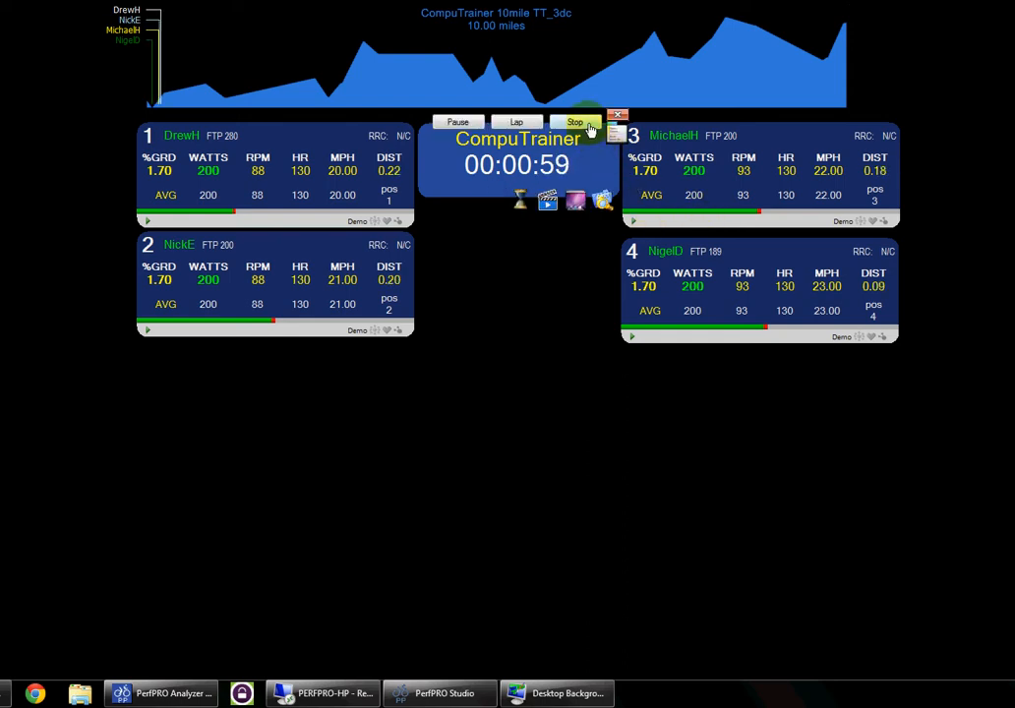
# - Stop the ride at one minute and review each rider's finish time
pyautogui.click(574, 121)
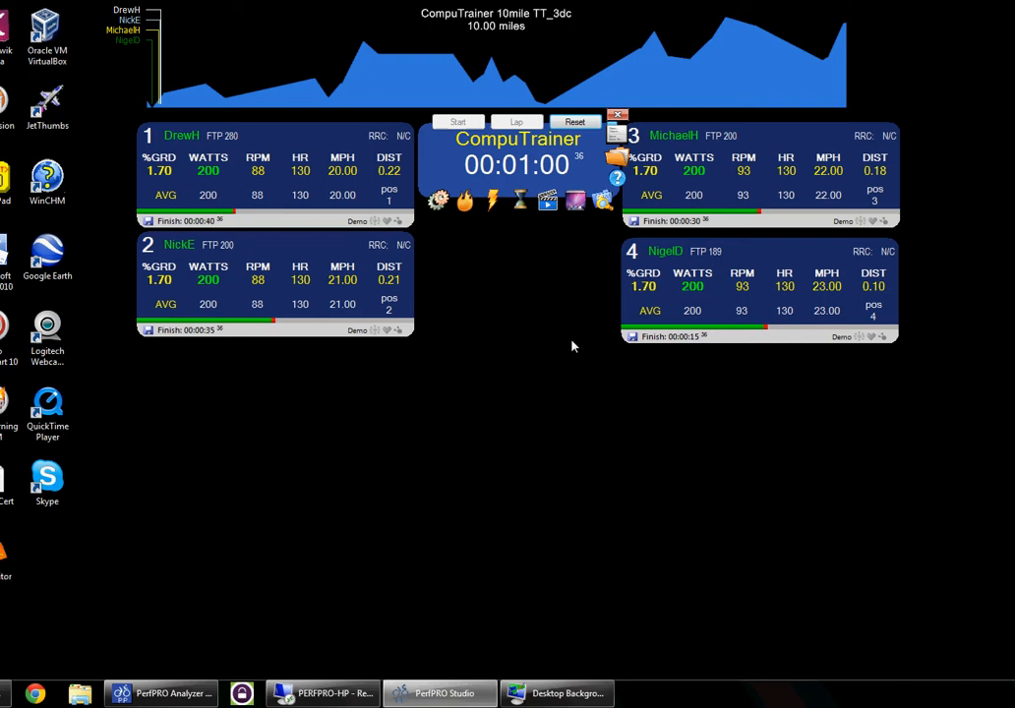
pyautogui.click(160, 692)
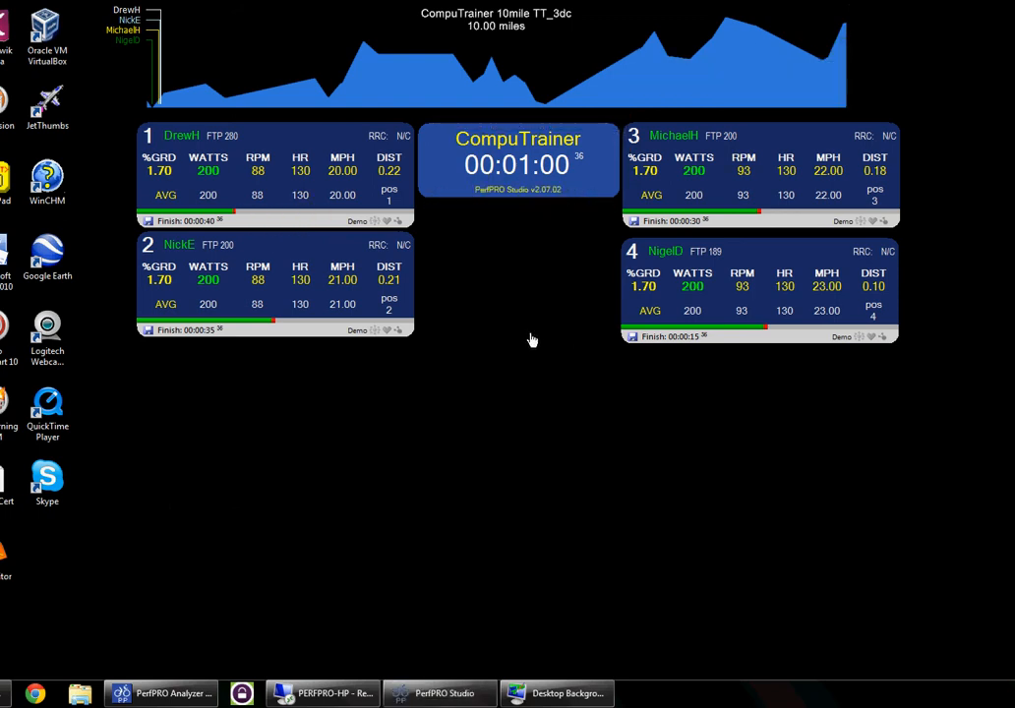
pyautogui.moveTo(199, 390)
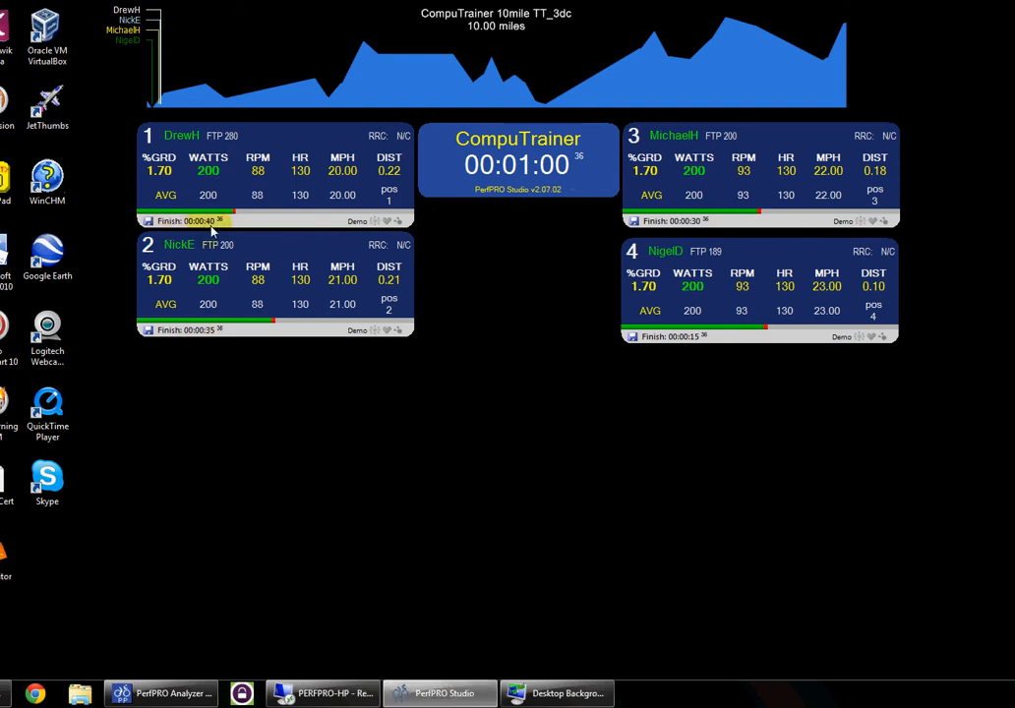
pyautogui.moveTo(219, 230)
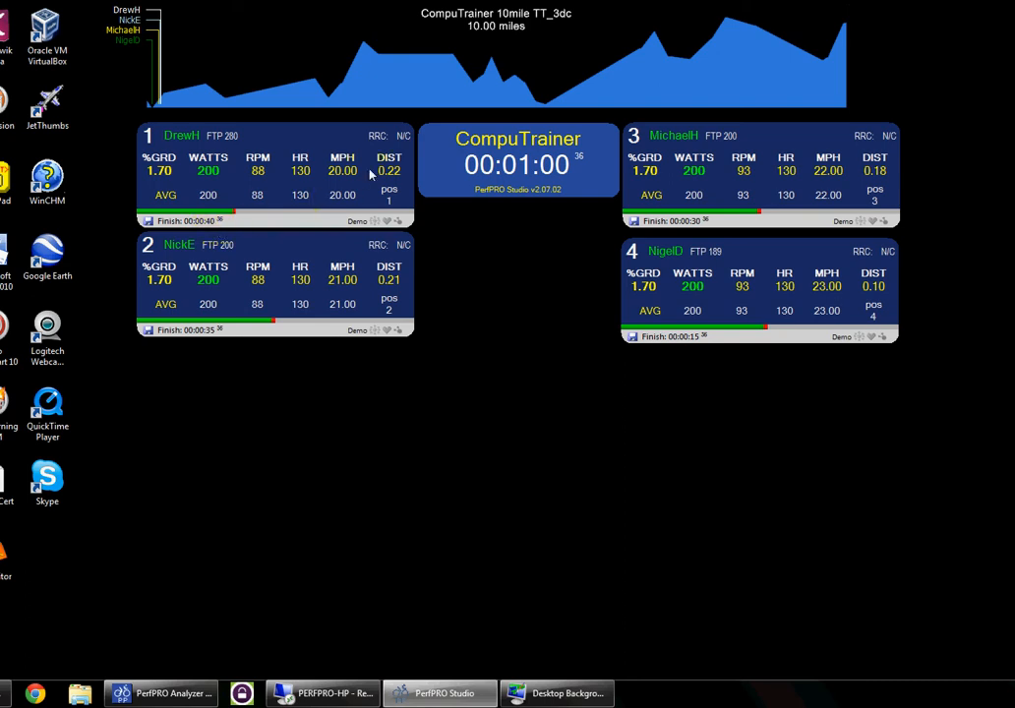
pyautogui.moveTo(208, 228)
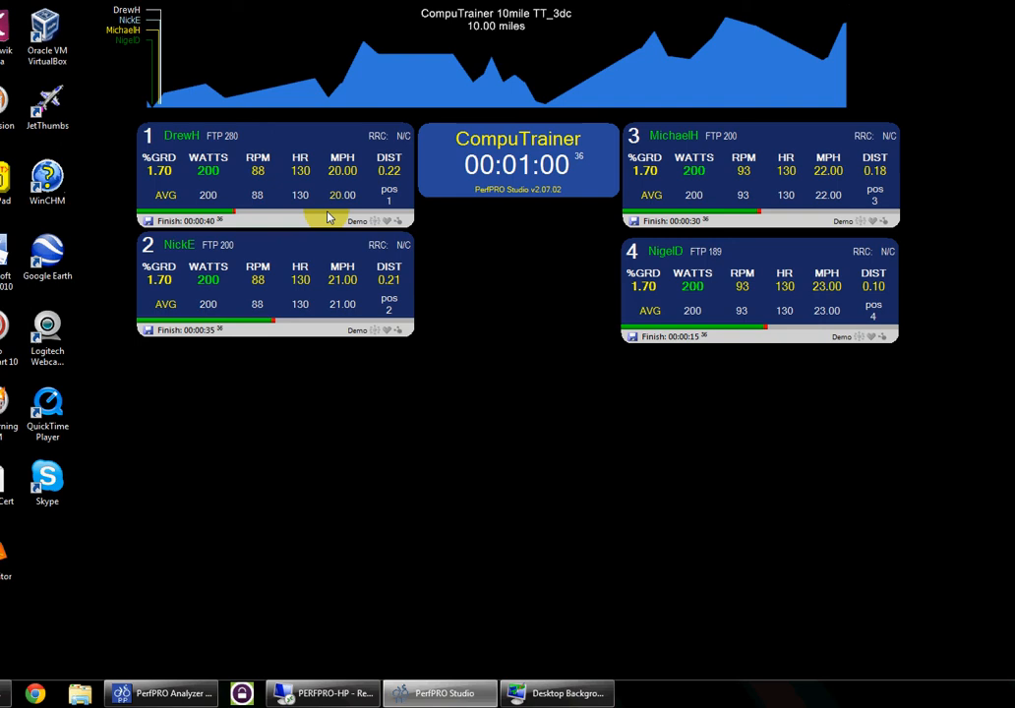
pyautogui.moveTo(322, 213)
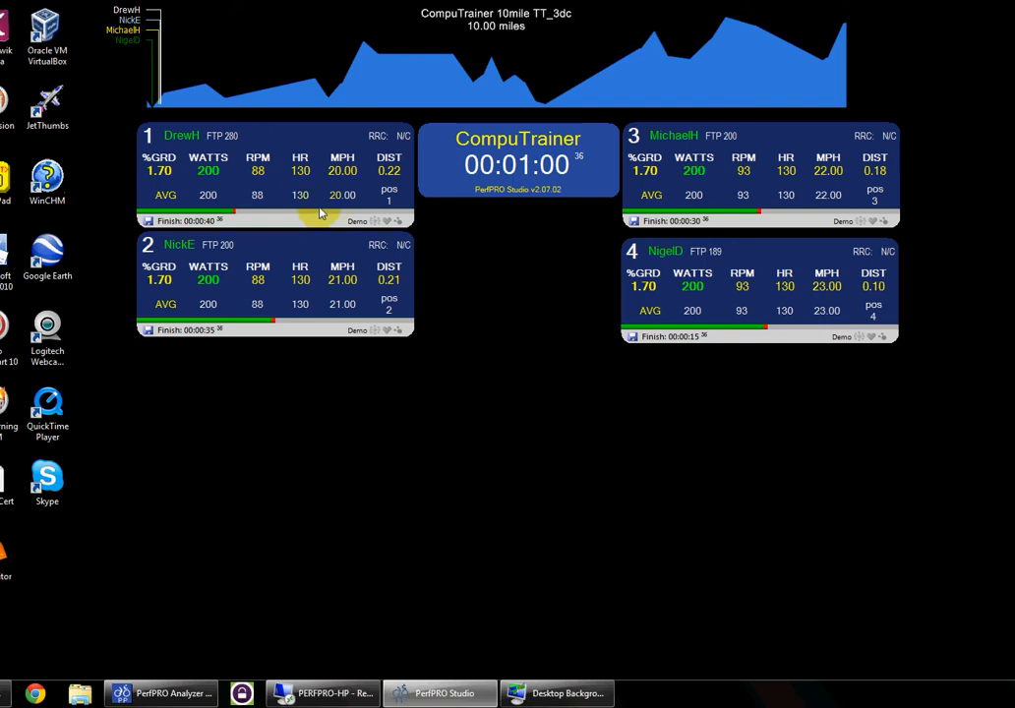
pyautogui.moveTo(232, 218)
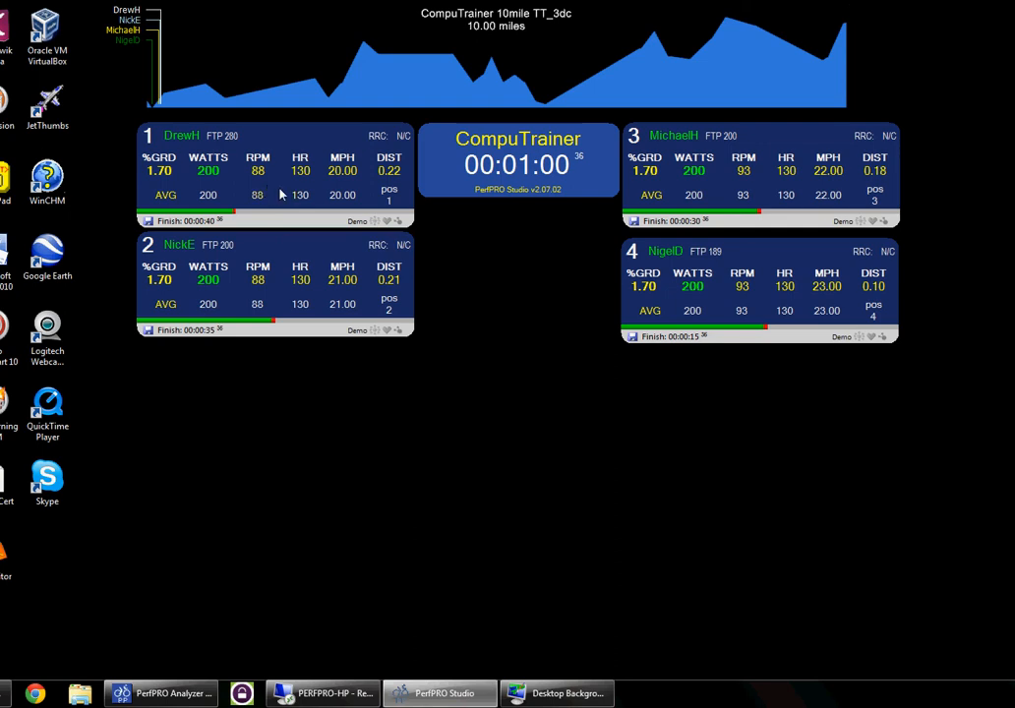
pyautogui.moveTo(292, 195)
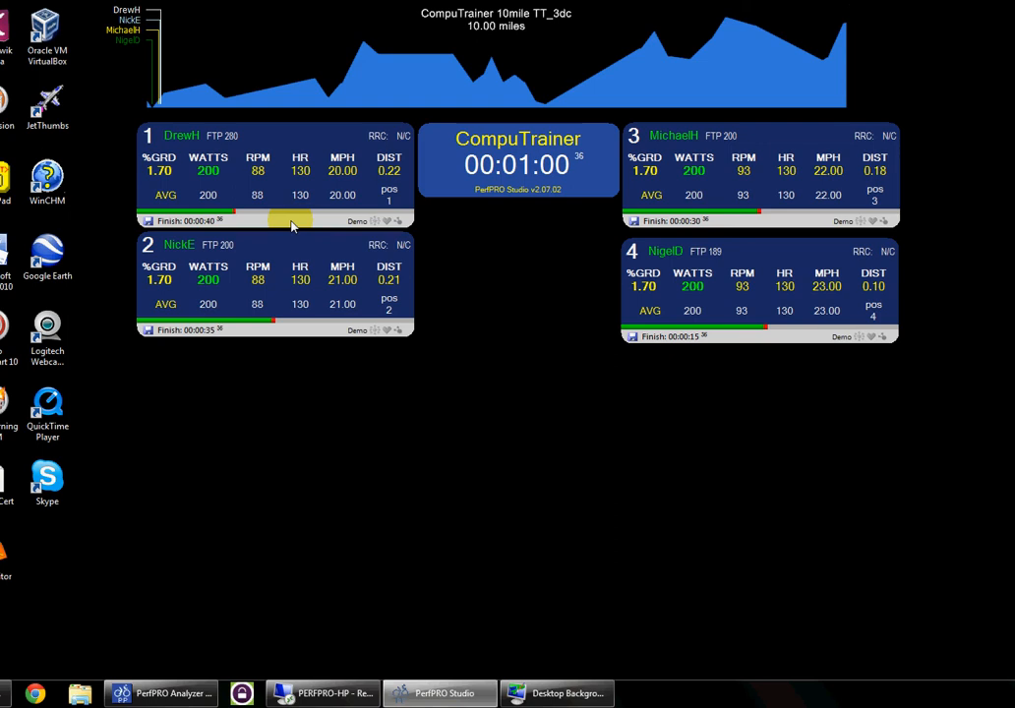
pyautogui.moveTo(244, 206)
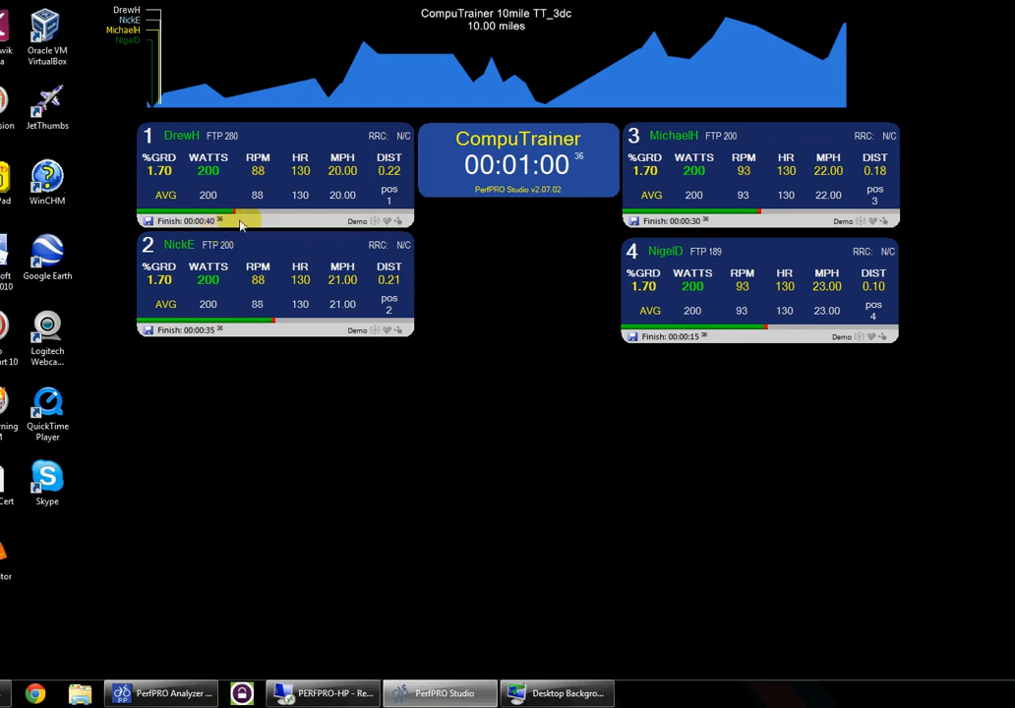
pyautogui.moveTo(263, 216)
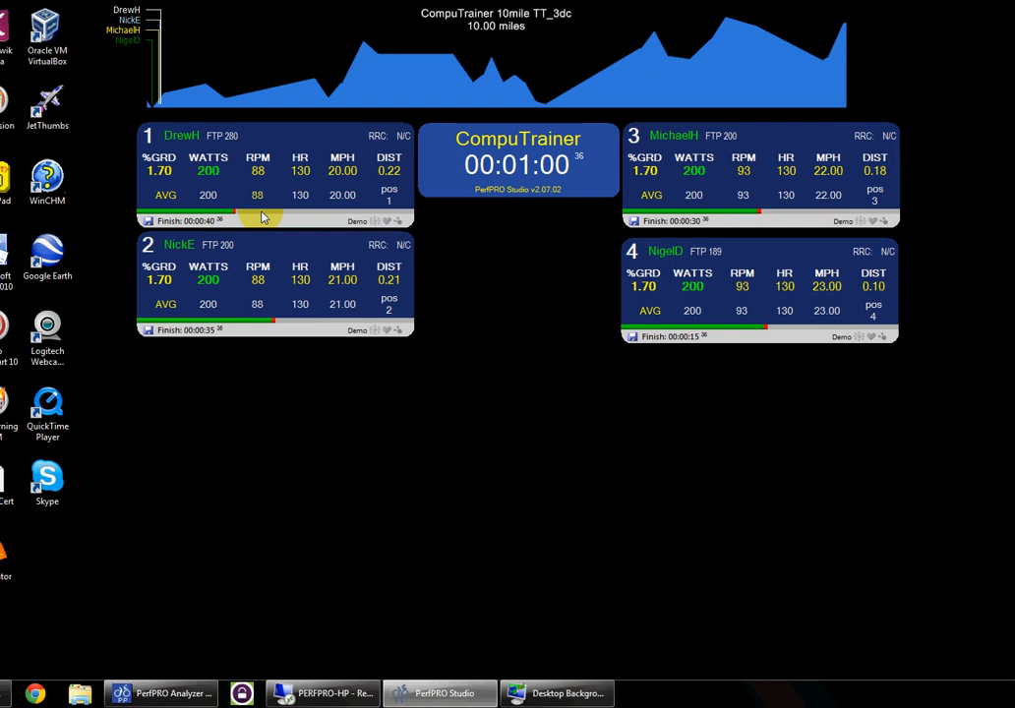
pyautogui.moveTo(370, 240)
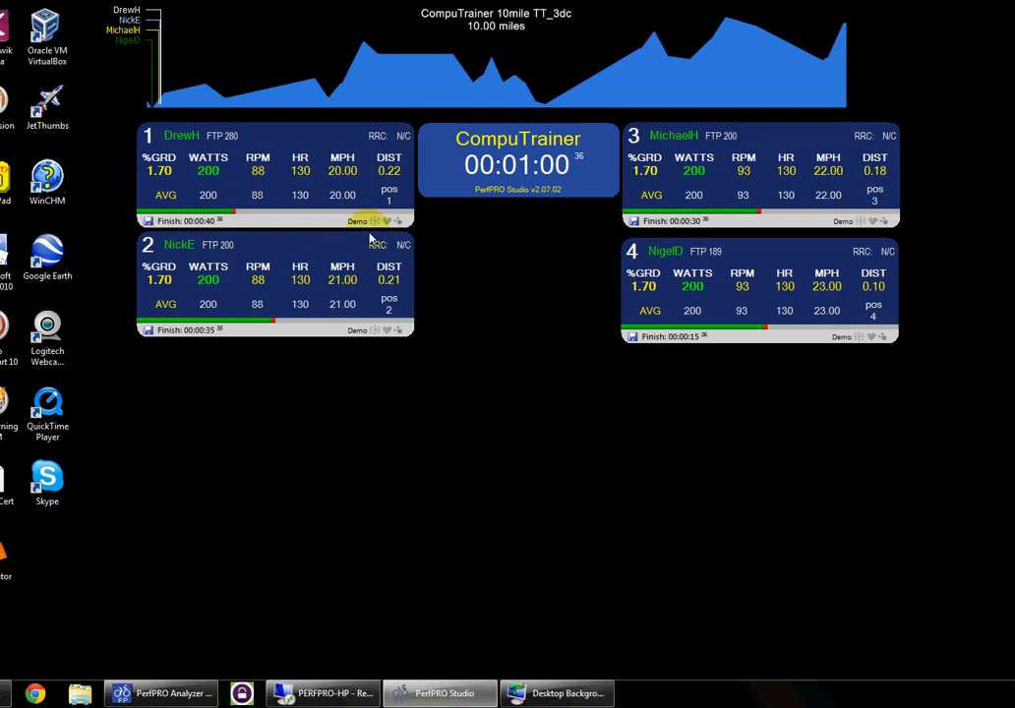